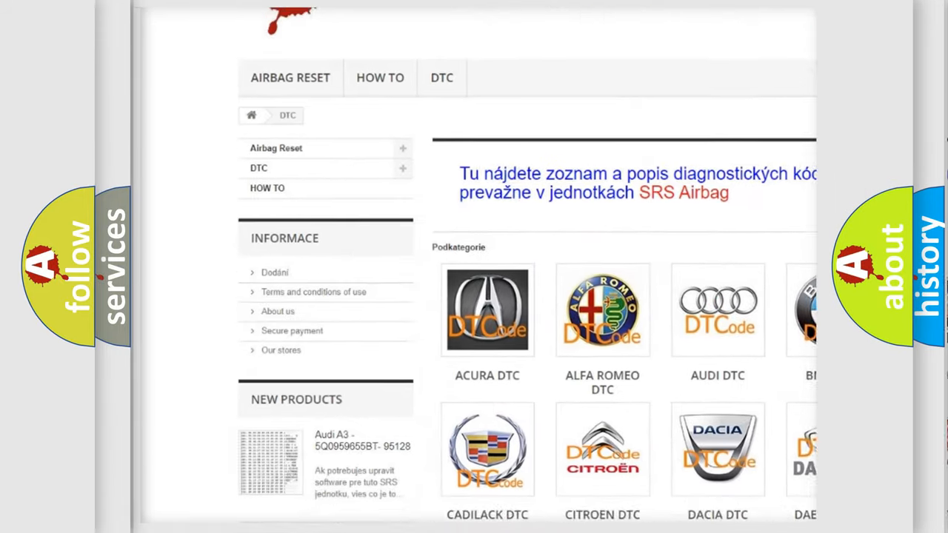
{"action": "scroll", "scroll_direction": "down", "scroll_amount": 3}
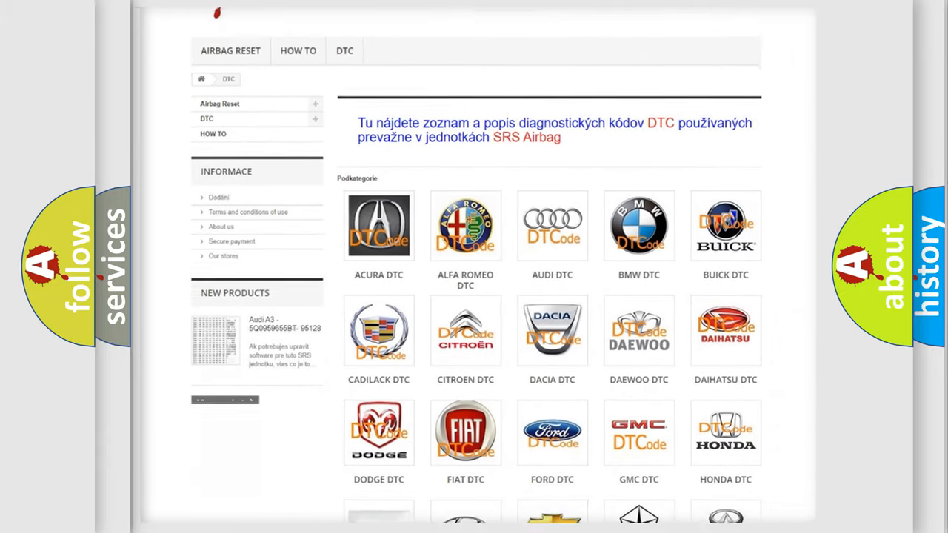
{"action": "scroll", "scroll_direction": "down", "scroll_amount": 3}
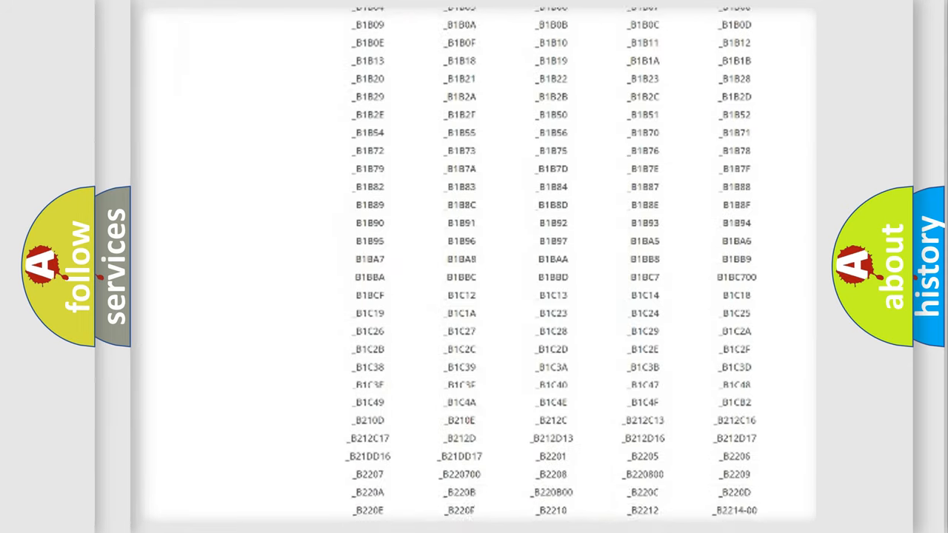
{"action": "scroll", "scroll_direction": "down", "scroll_amount": 3}
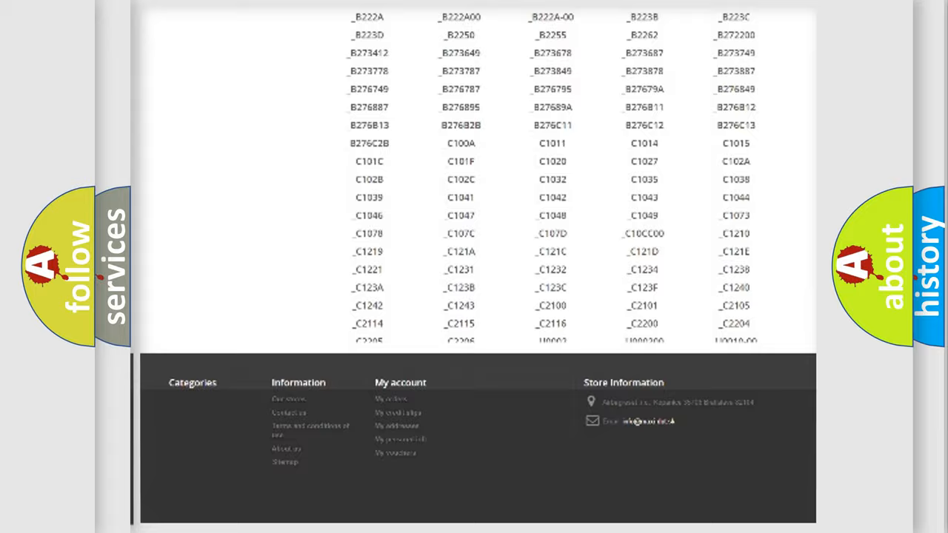